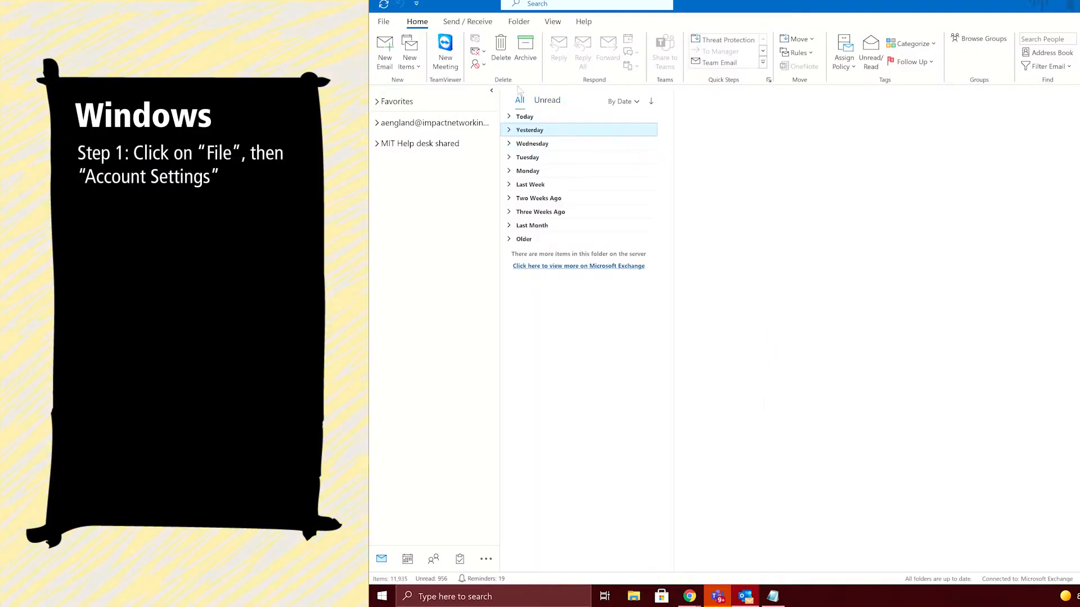
Open the Account Settings dialog from the File menu's account information page.
{"action": "left_click", "coordinate": [383, 21]}
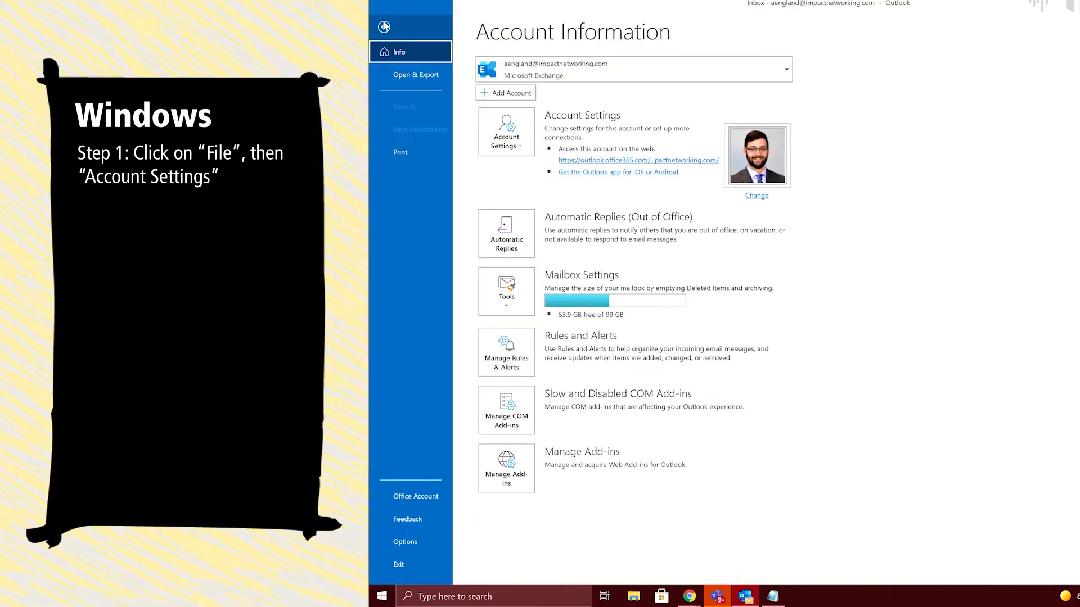
{"action": "left_click", "coordinate": [506, 131]}
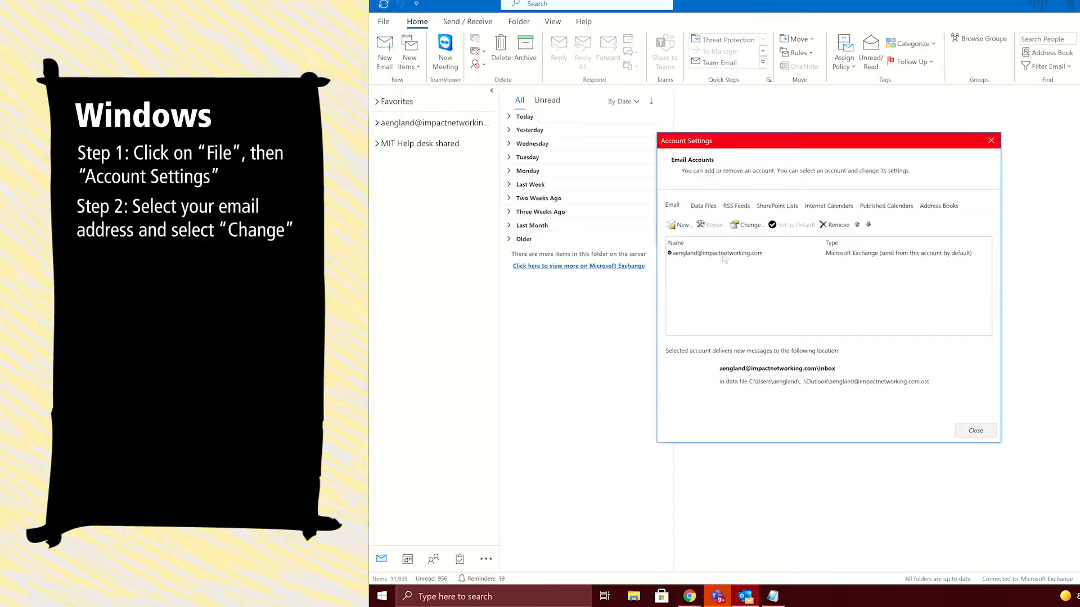
Add the 'servicedesk' shared mailbox under the Exchange account's advanced settings and apply.
{"action": "left_click", "coordinate": [746, 225]}
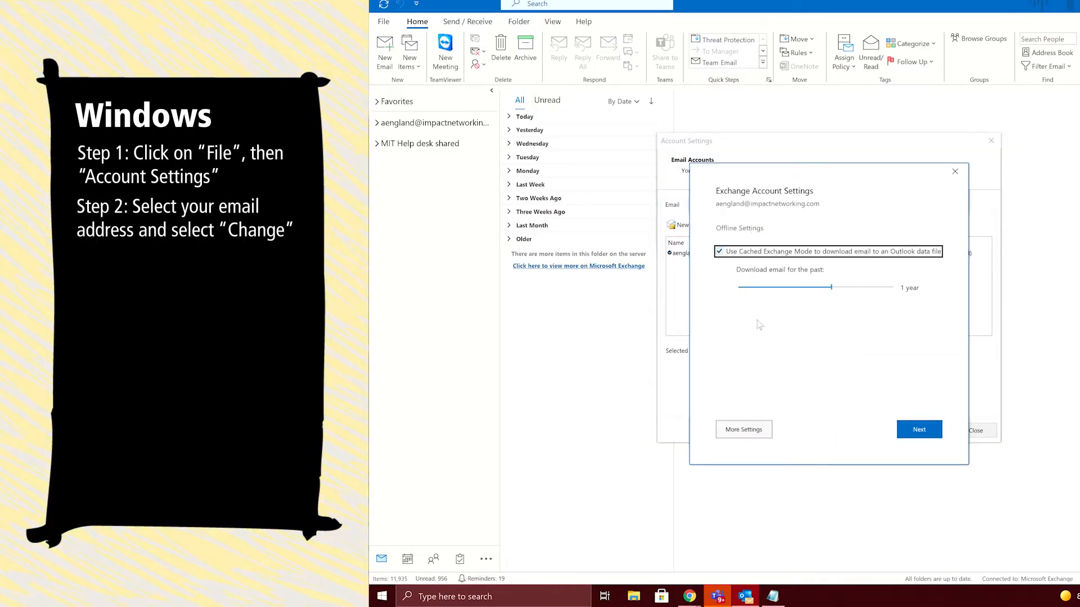
{"action": "left_click", "coordinate": [742, 429]}
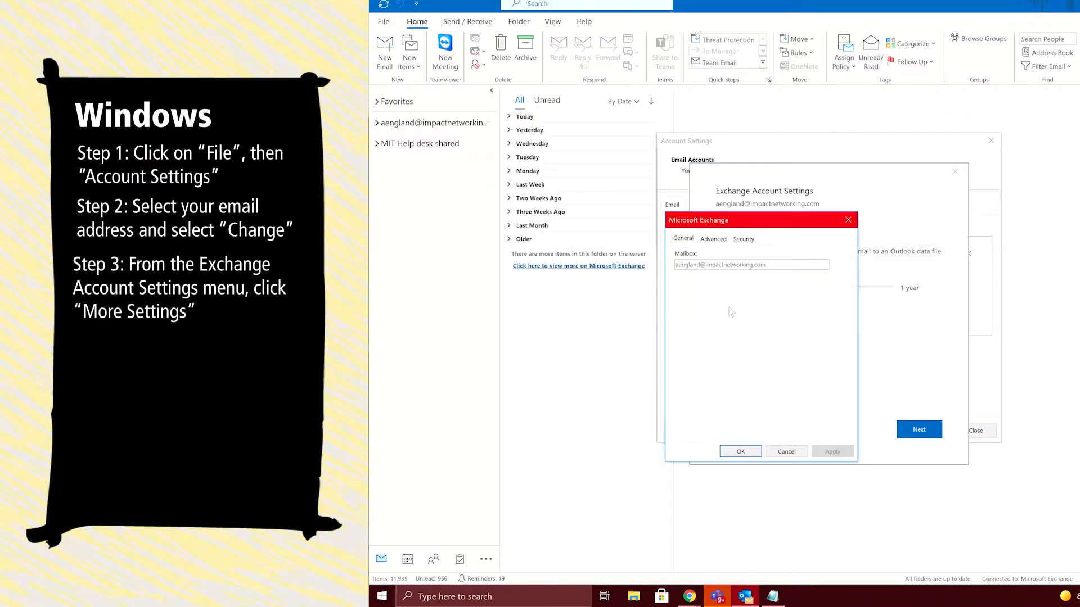
{"action": "left_click", "coordinate": [712, 239]}
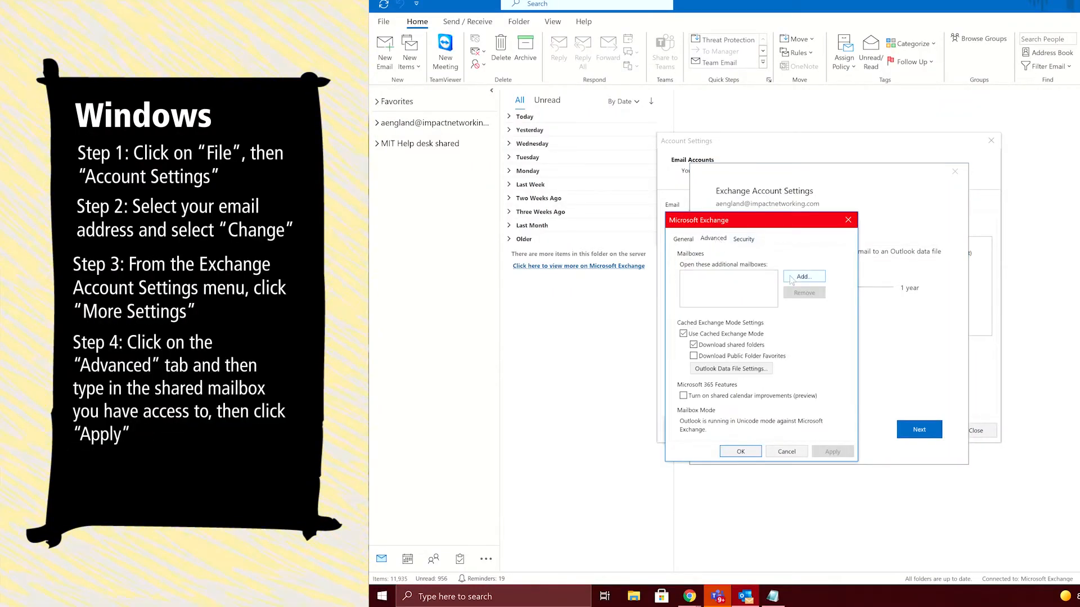
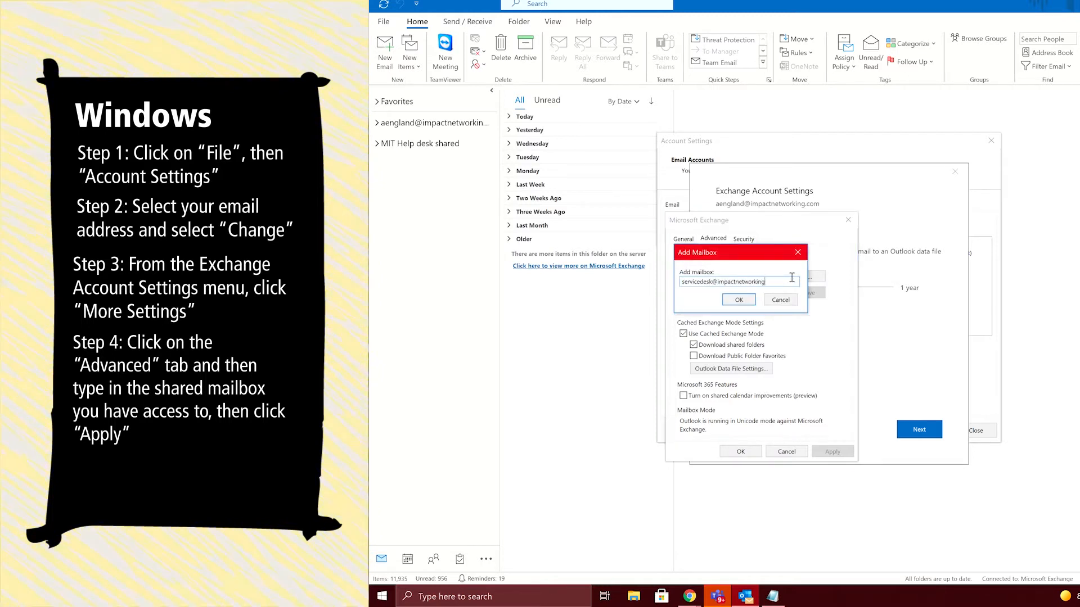
{"action": "left_click", "coordinate": [737, 299]}
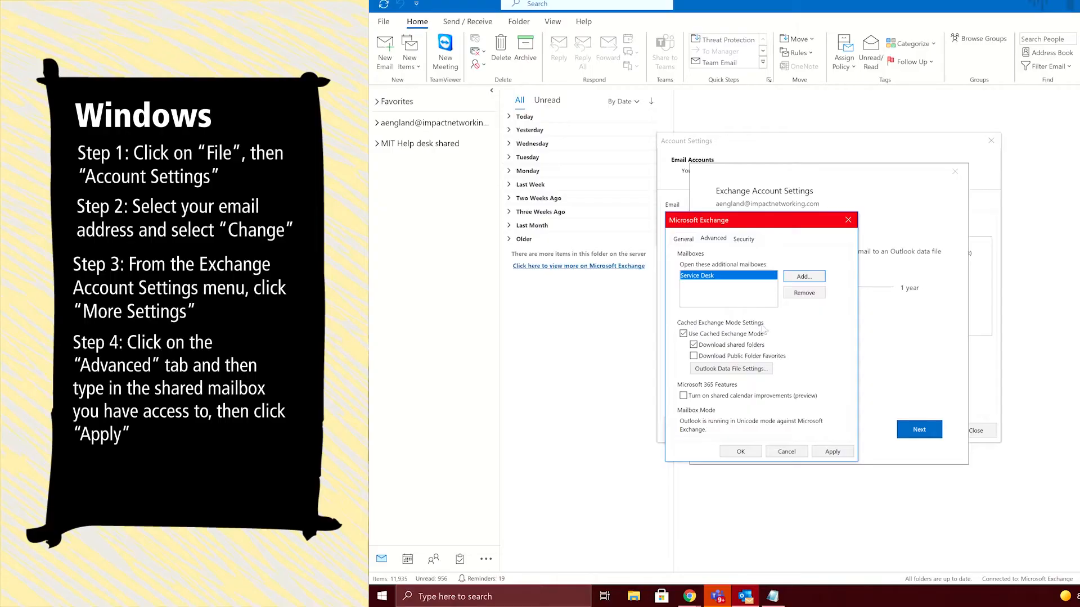
{"action": "left_click", "coordinate": [831, 451]}
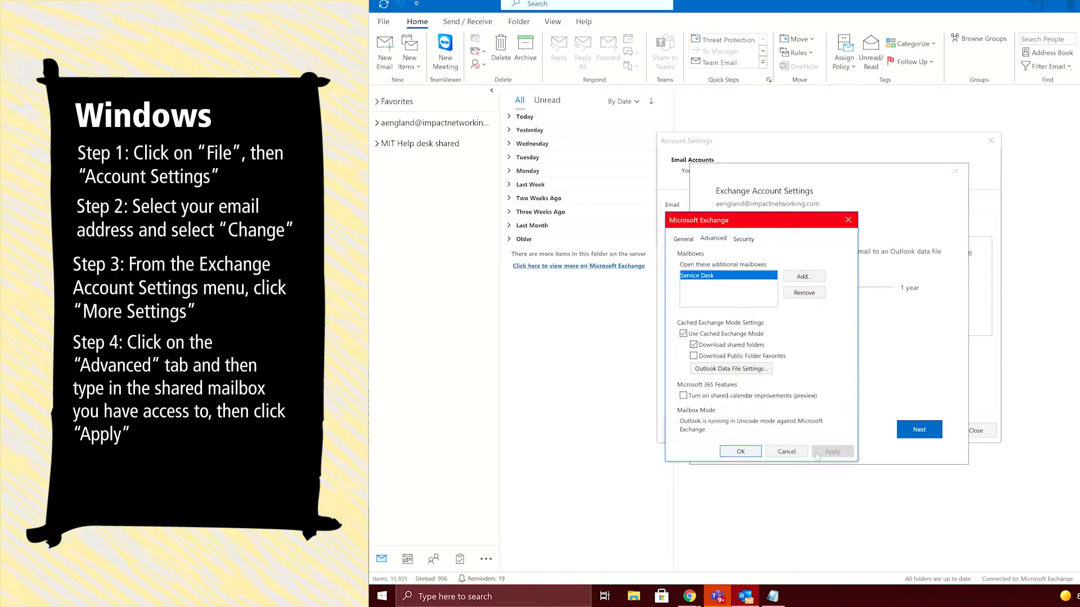
{"action": "left_click", "coordinate": [739, 451]}
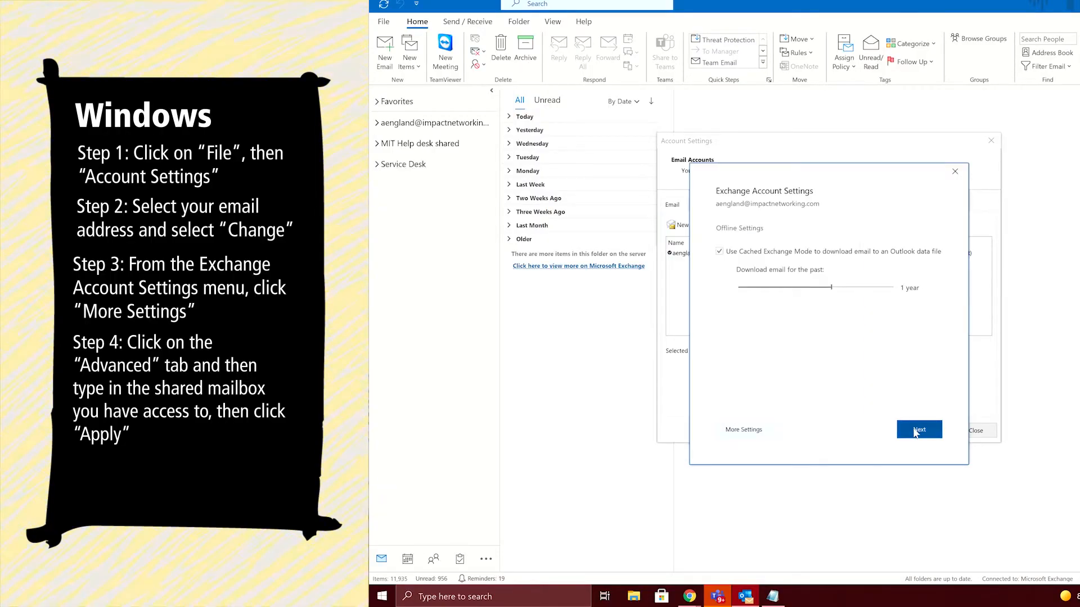
Finish the Exchange account change and close Account Settings to return to mail.
{"action": "left_click", "coordinate": [919, 430]}
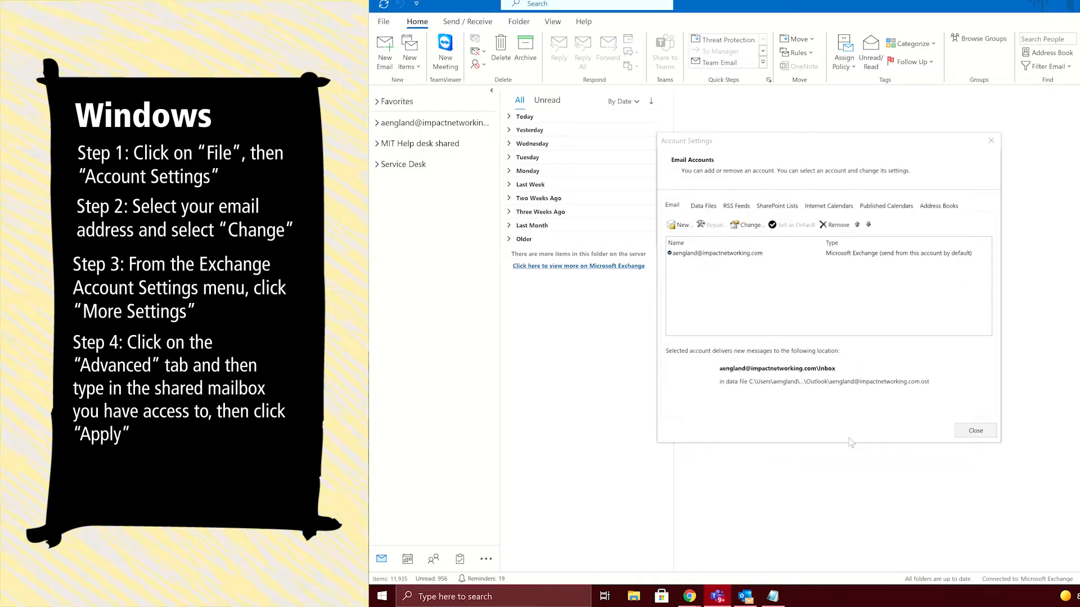
{"action": "left_click", "coordinate": [974, 430]}
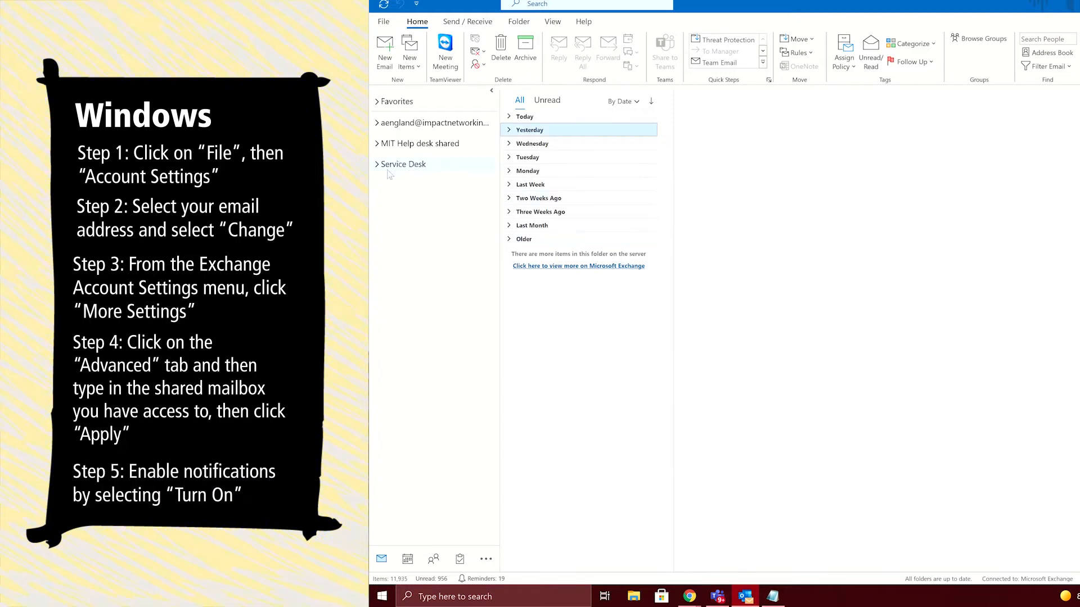
{"action": "mouse_move", "coordinate": [435, 171]}
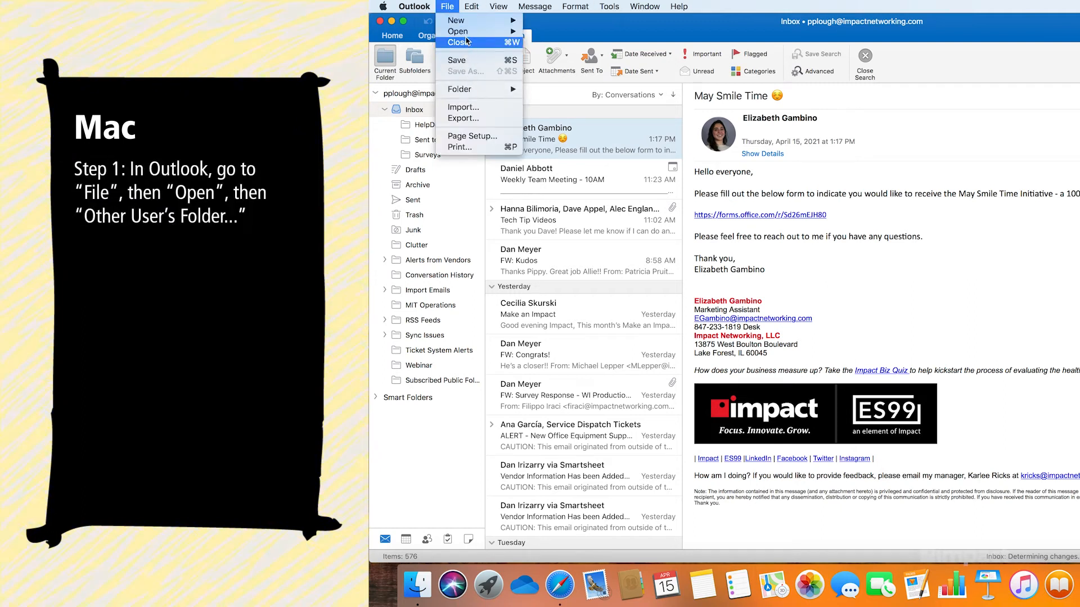
{"action": "mouse_move", "coordinate": [458, 31]}
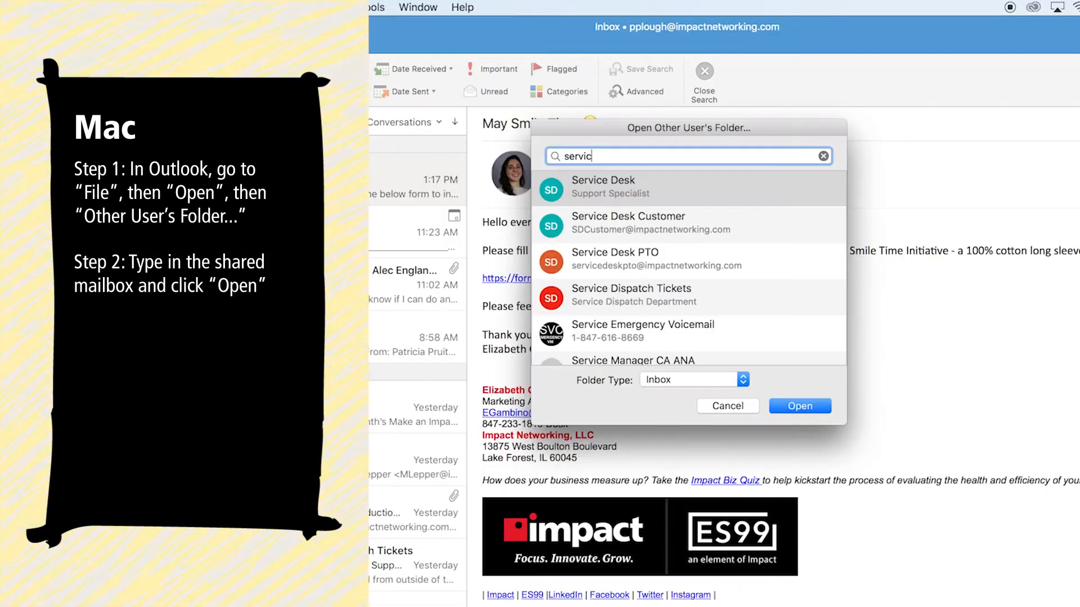
Open Service Desk's Inbox from the Other User's Folder search results on the Mac.
{"action": "left_click", "coordinate": [799, 406]}
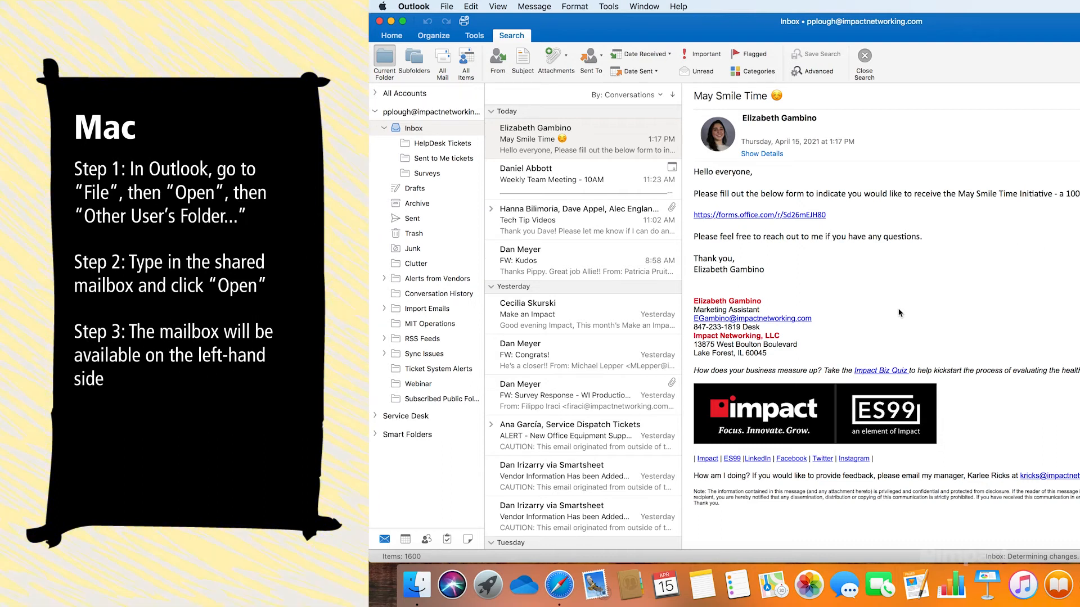
Expand Service Desk in the sidebar and open its empty Inbox.
{"action": "left_click", "coordinate": [375, 416]}
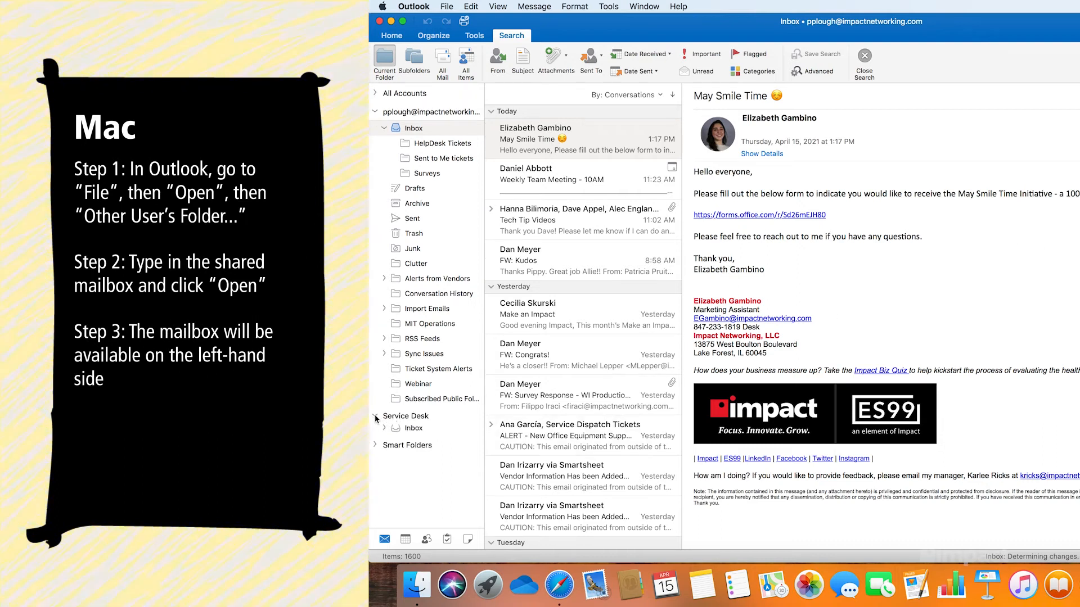
{"action": "left_click", "coordinate": [414, 432]}
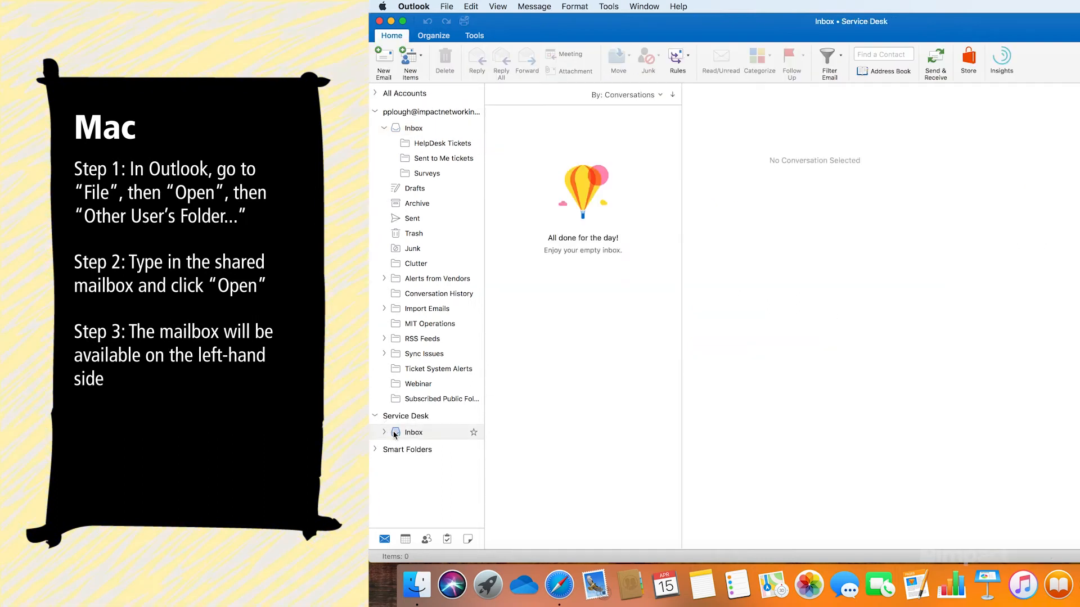